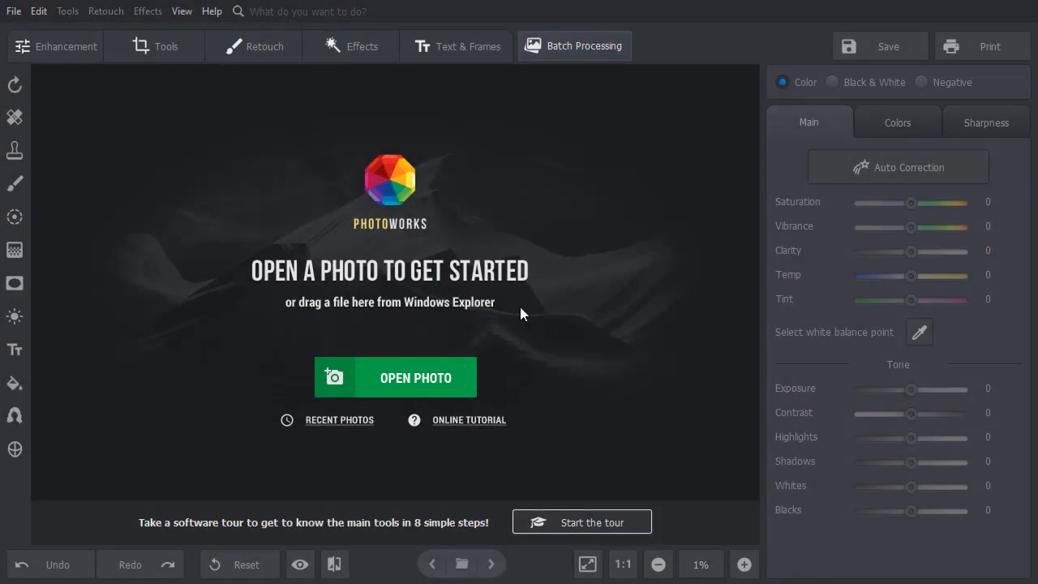
# Open the snowy dome-house photo with the 02/02/2010 15:19 date stamp
pyautogui.click(415, 377)
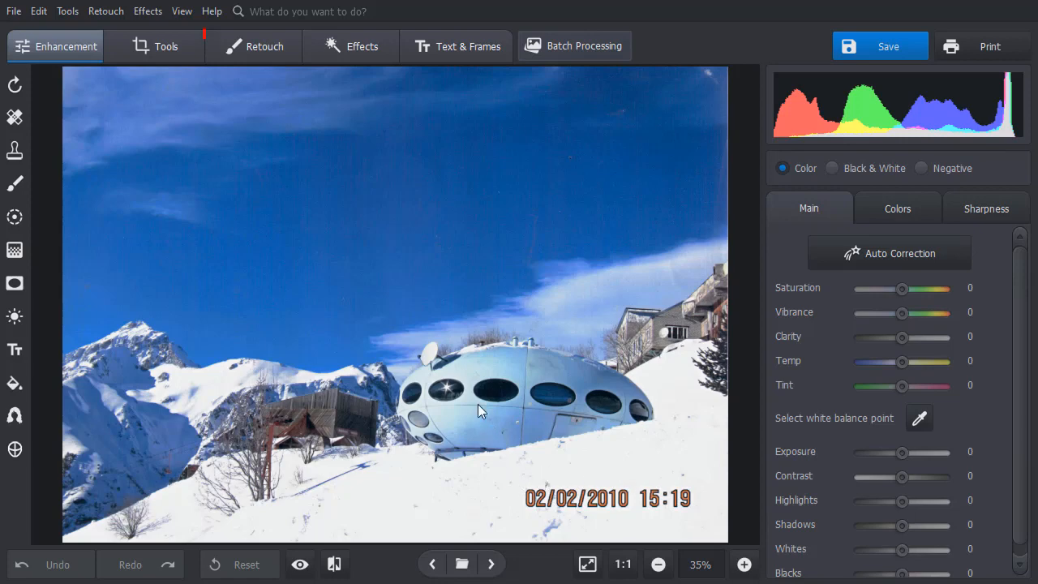
# Switch to the Retouch tools and select the Healing Brush
pyautogui.click(254, 45)
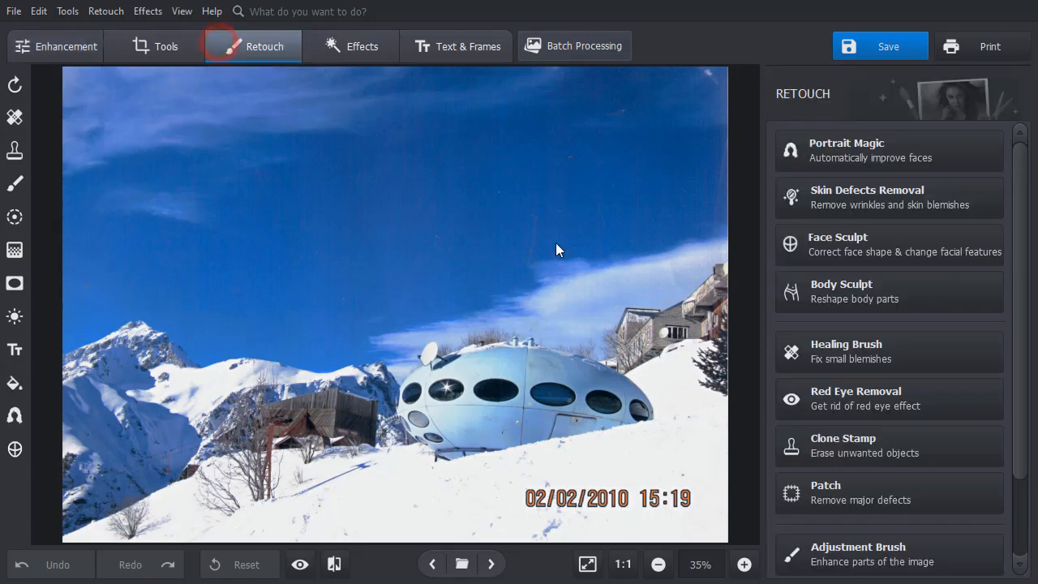
pyautogui.click(846, 351)
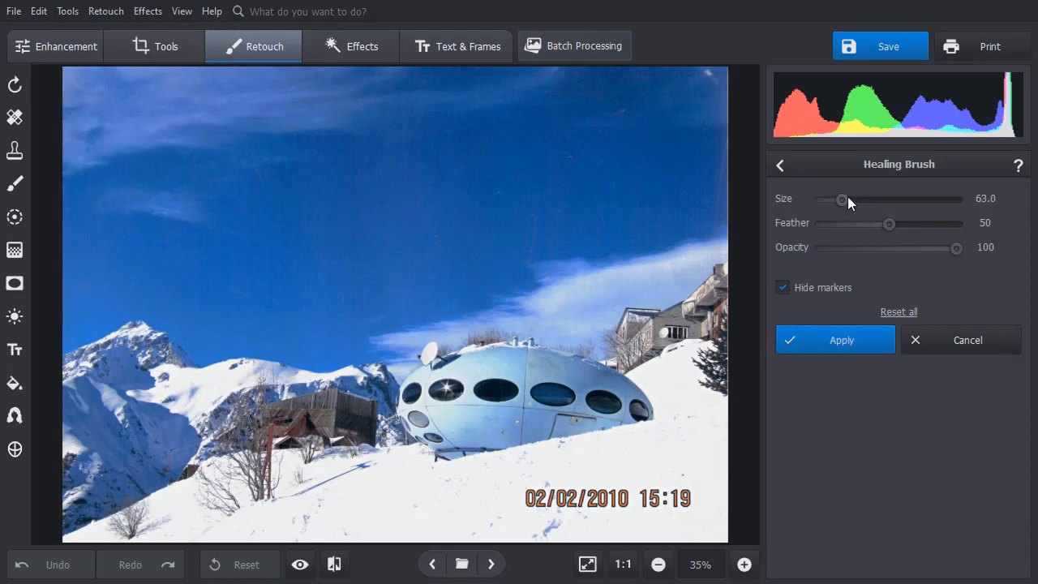
pyautogui.moveTo(679, 495)
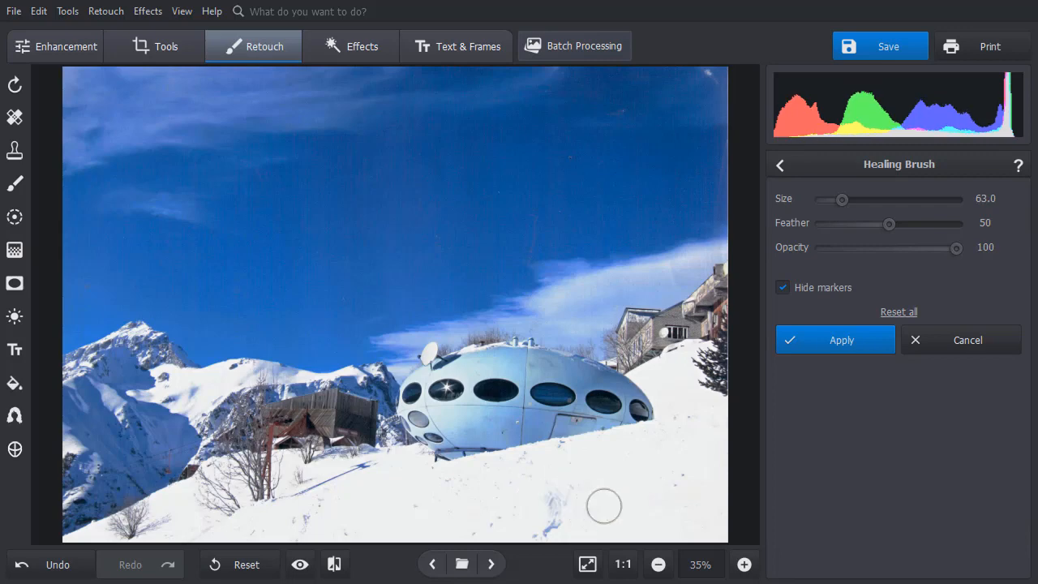
# Apply the Healing Brush edit and compare the result with the original
pyautogui.click(967, 340)
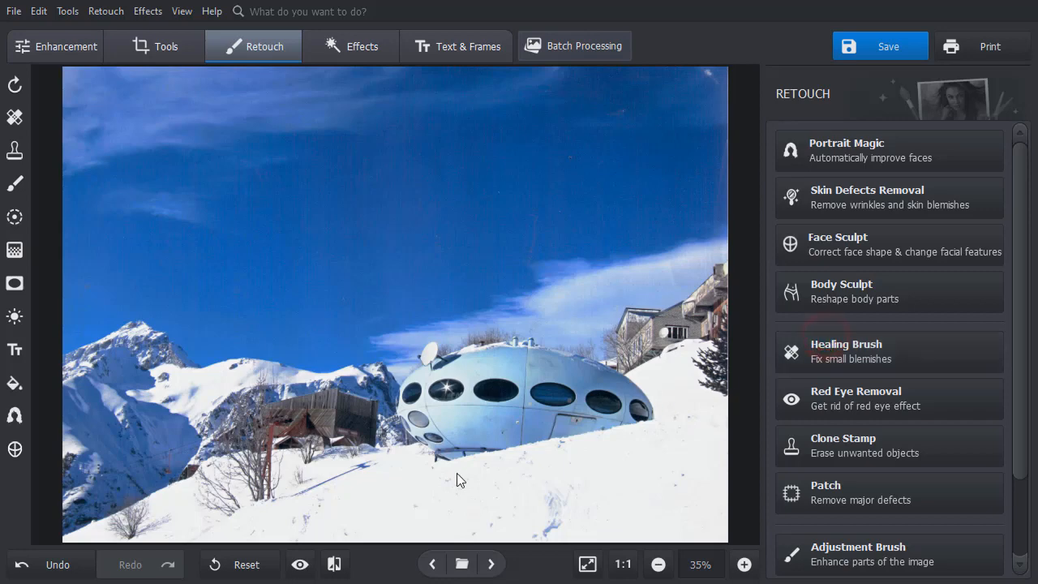
pyautogui.moveTo(300, 565)
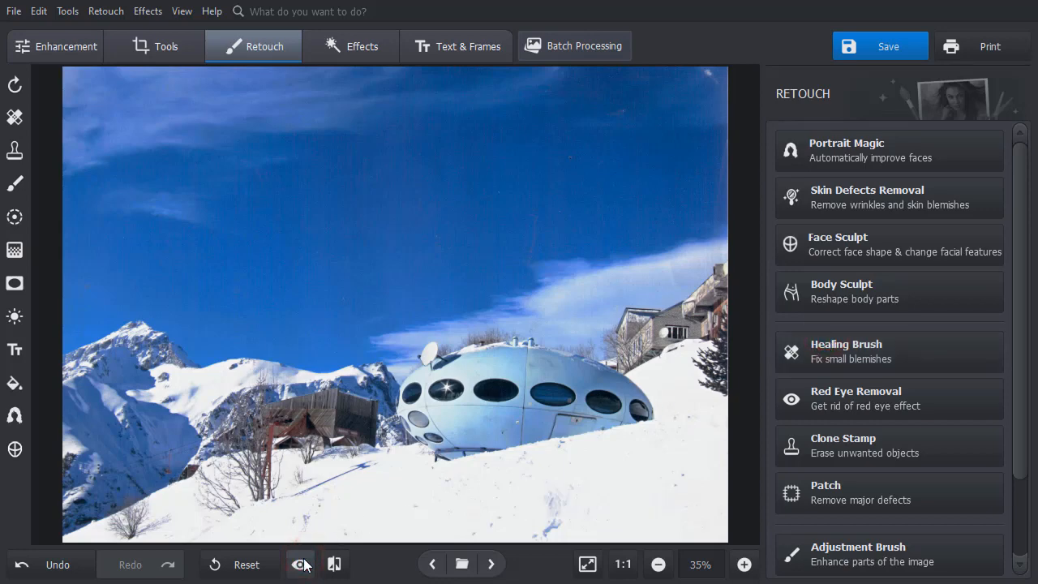
pyautogui.click(56, 46)
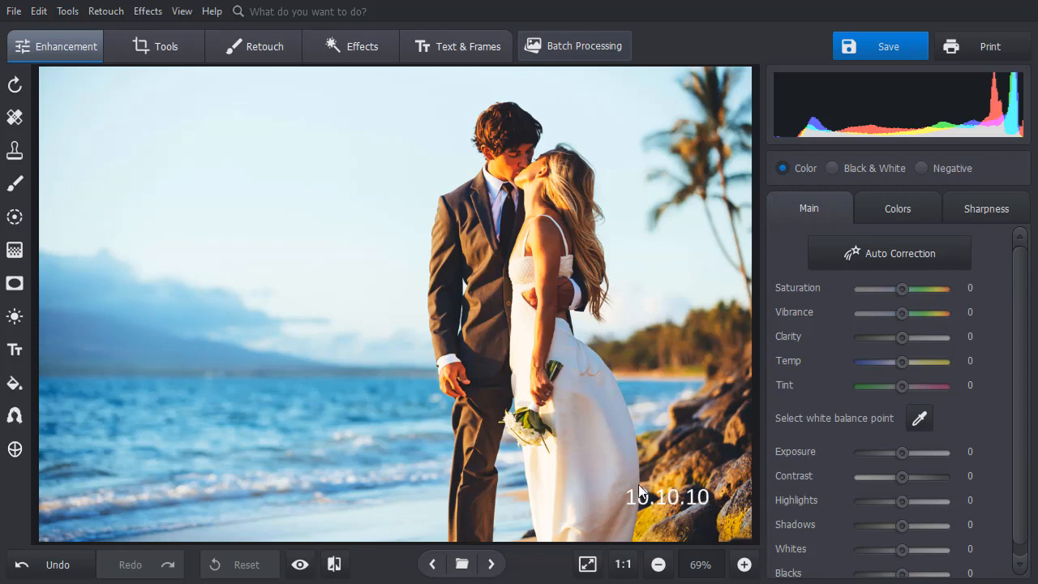
pyautogui.moveTo(601, 459)
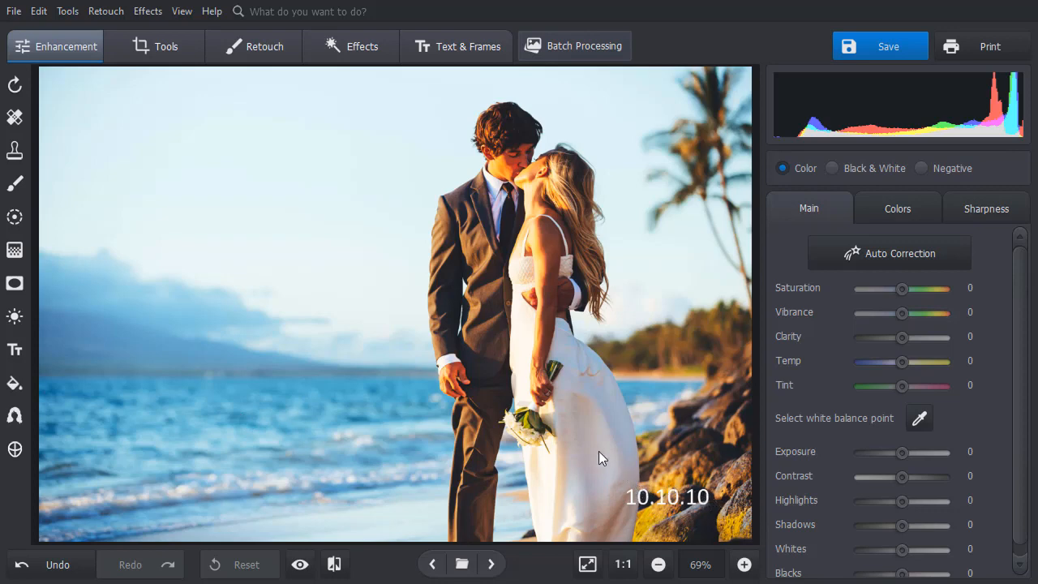
# Open the Retouch tools on the beach wedding photo for clone stamping
pyautogui.click(254, 46)
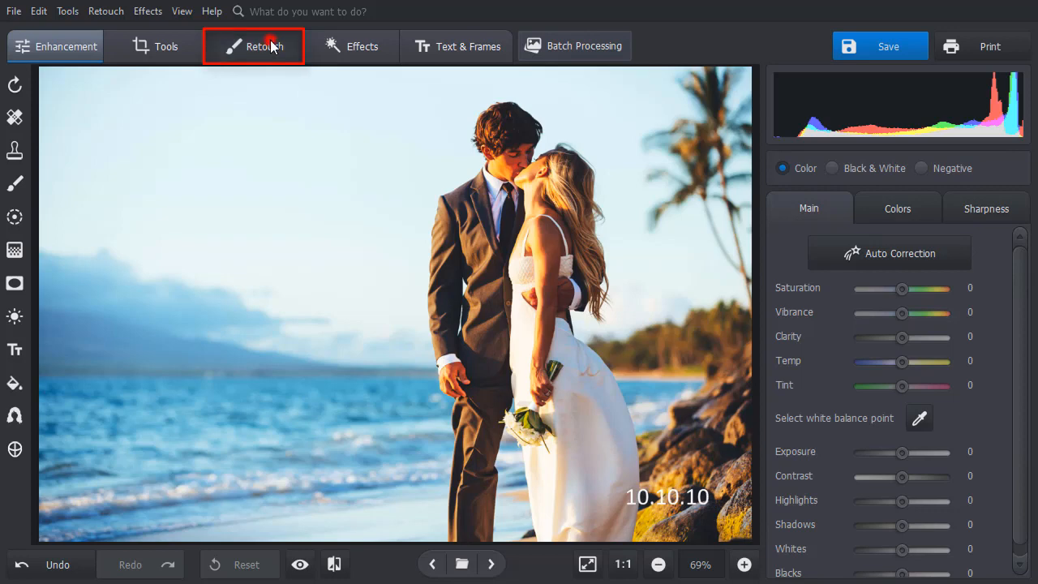
pyautogui.click(254, 45)
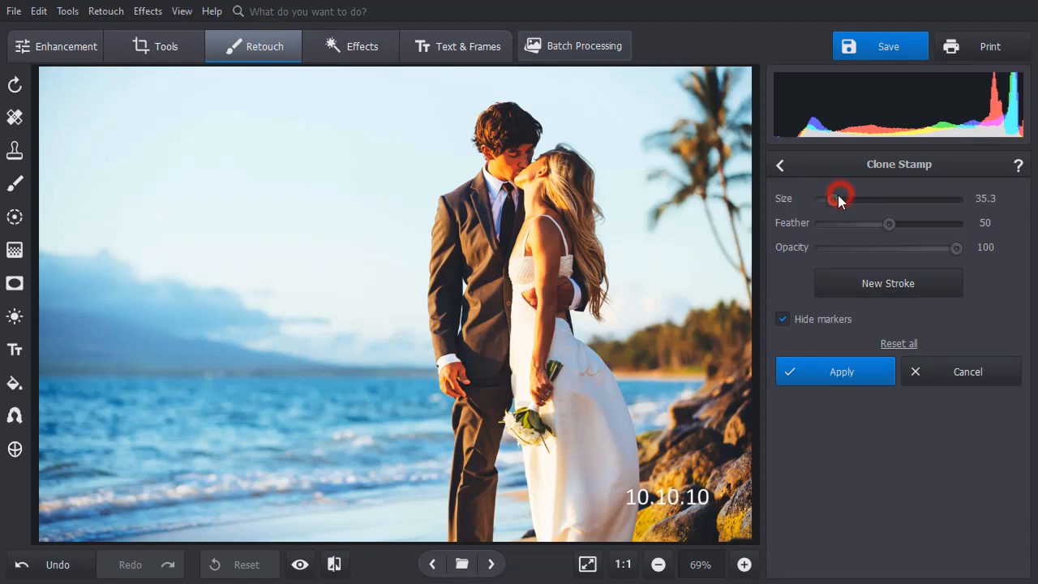
# Shrink the Clone Stamp brush, then compare the cloned result with the original
pyautogui.moveTo(838, 200); pyautogui.dragTo(829, 200)
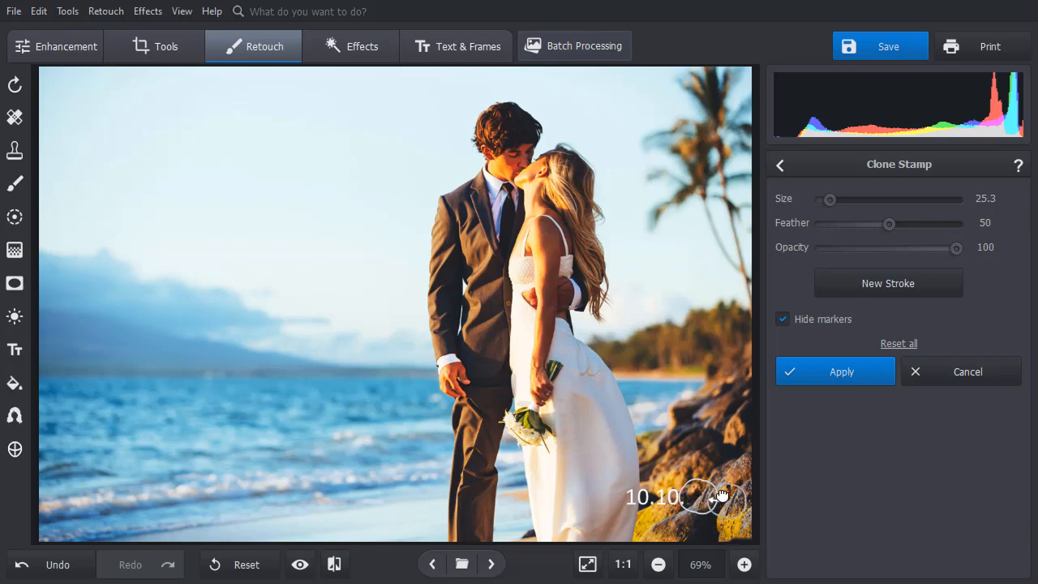
pyautogui.moveTo(687, 493)
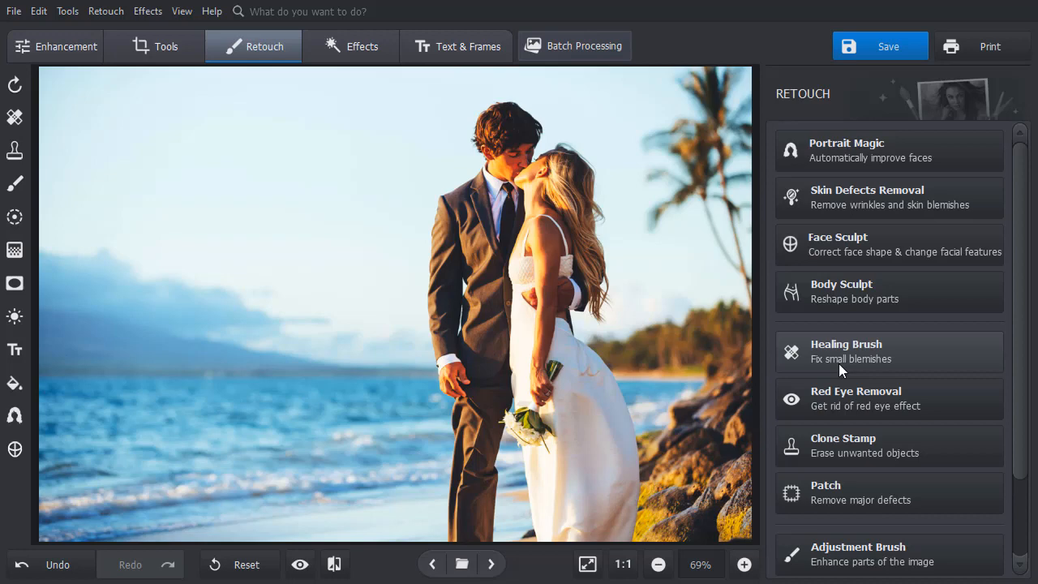
pyautogui.click(300, 565)
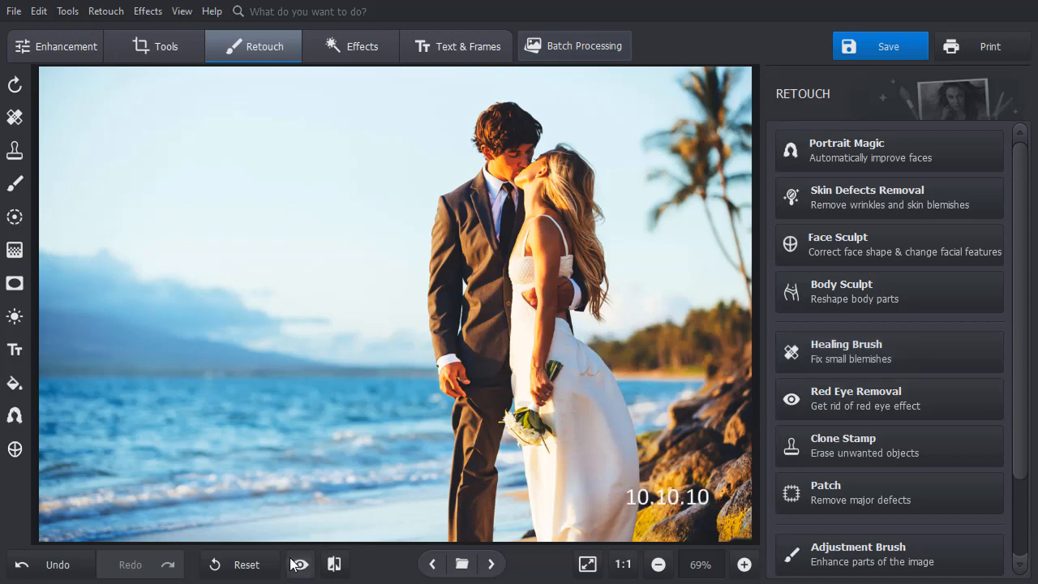